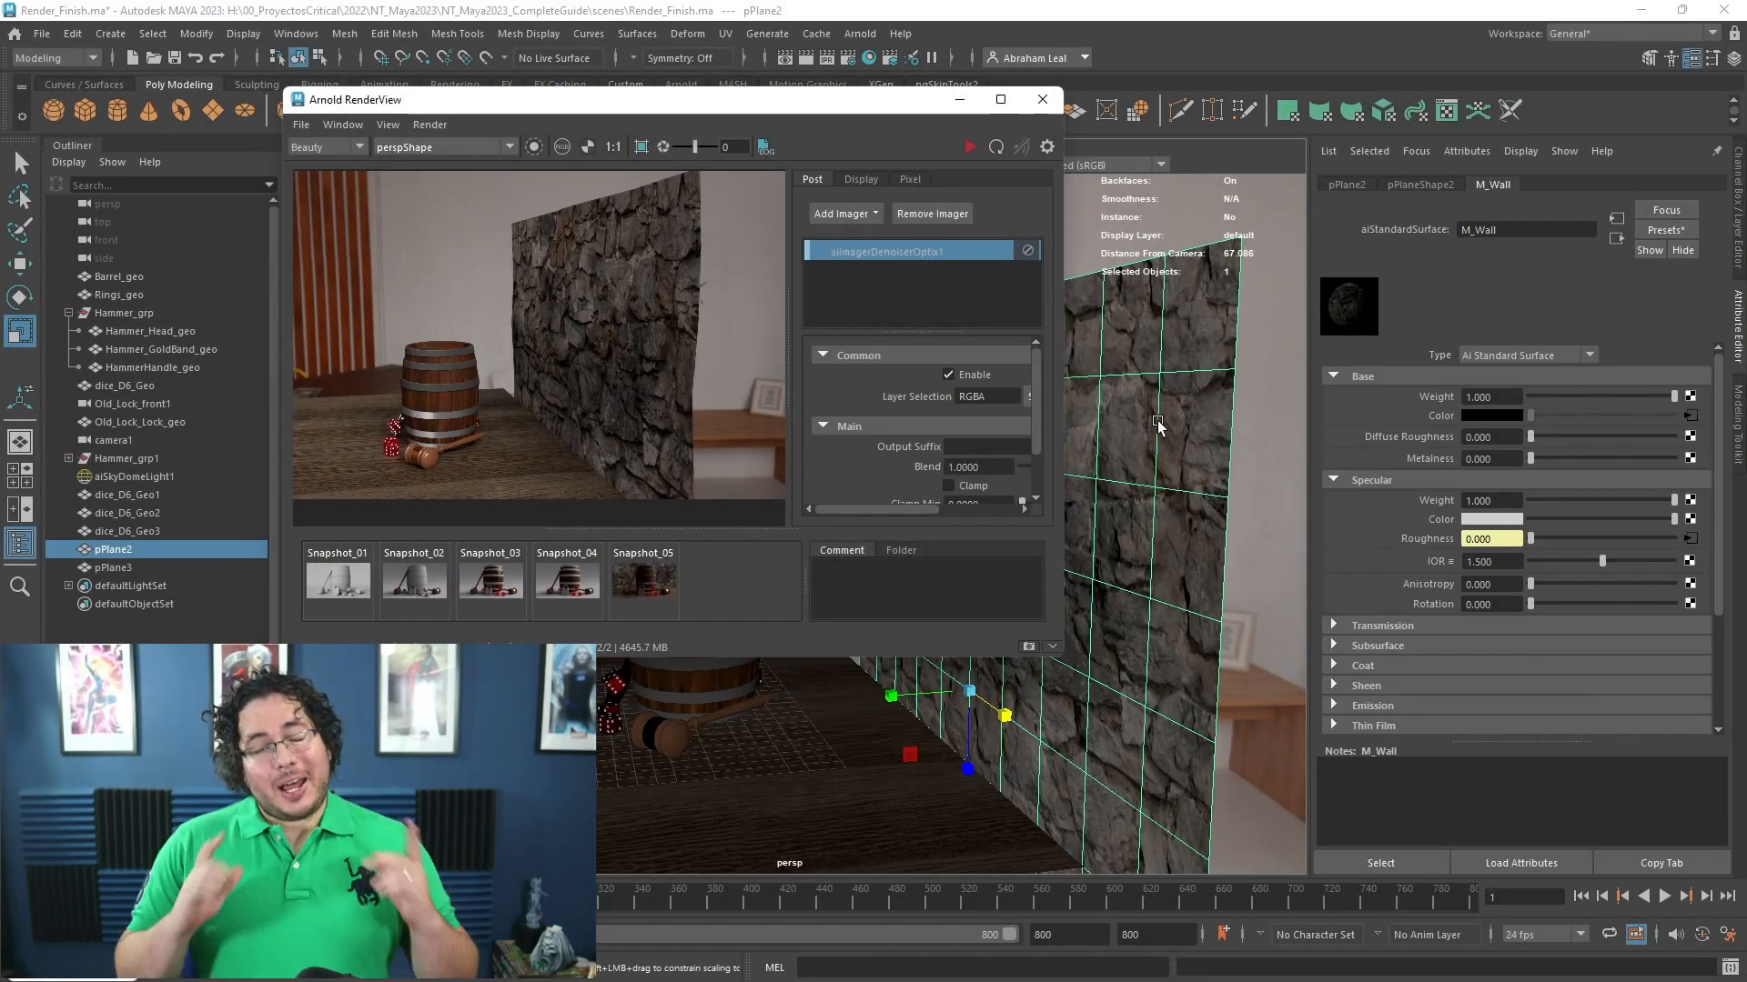
# - Select displacementShader1 in Hypershade and render a close-up of the displaced stone wall
pyautogui.click(1419, 184)
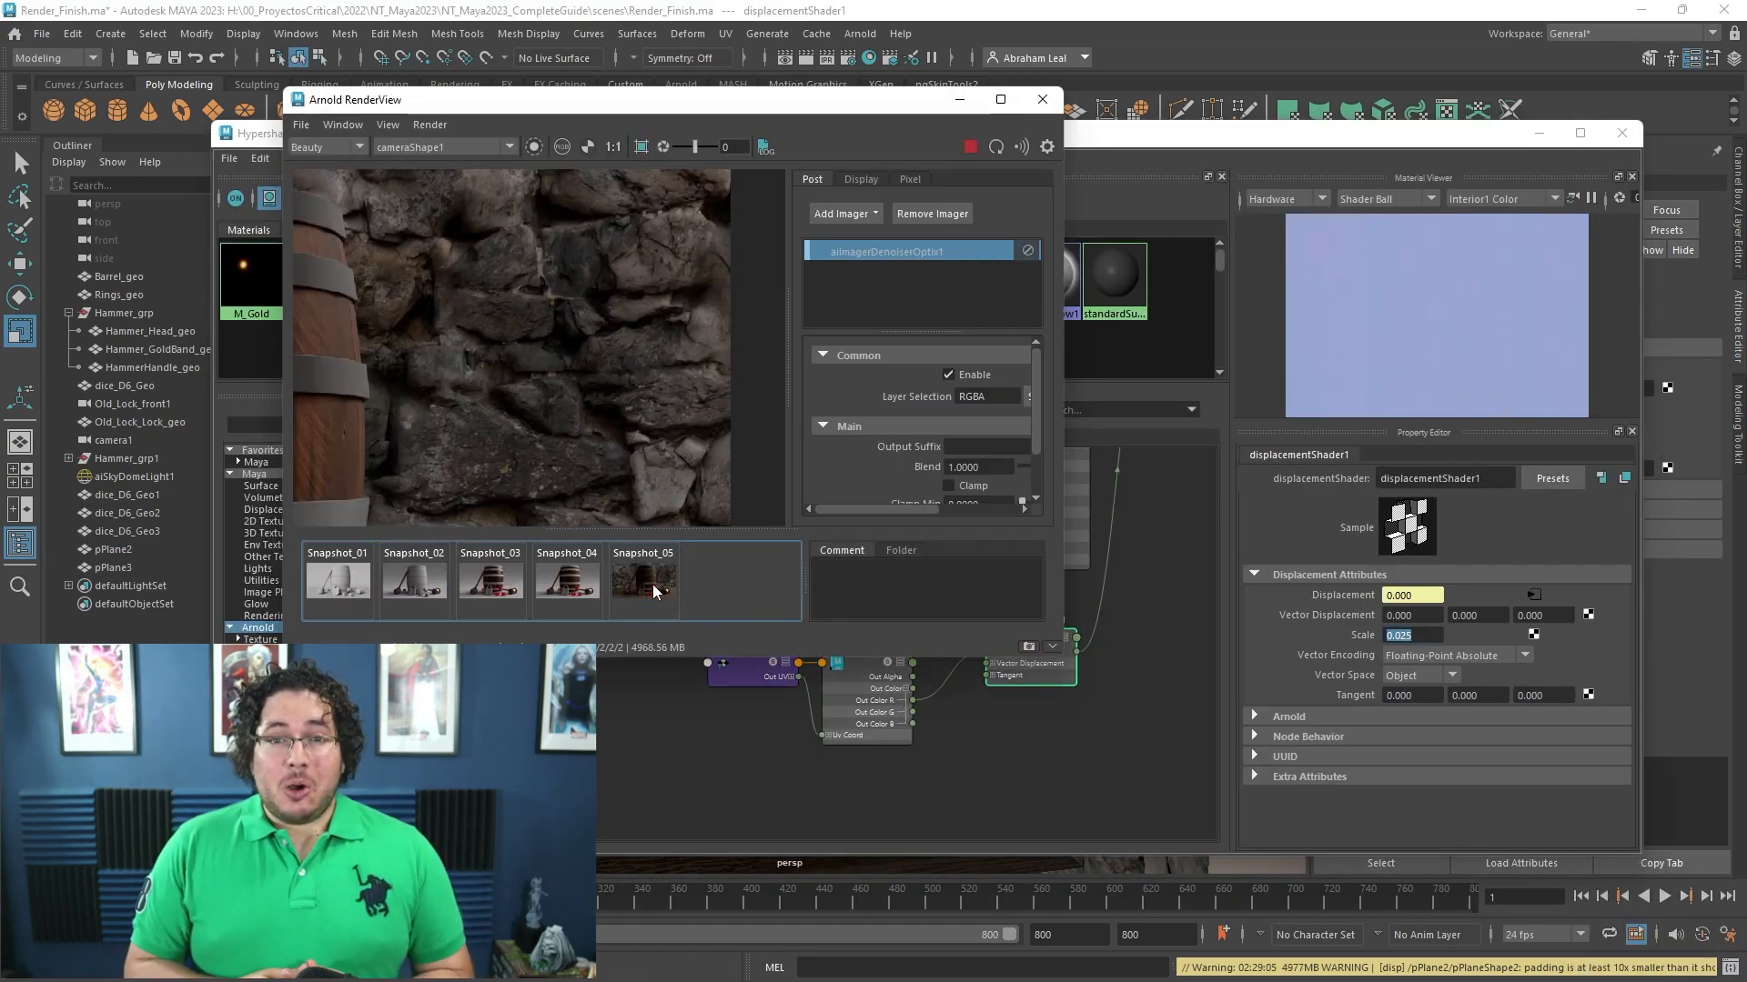
pyautogui.click(998, 99)
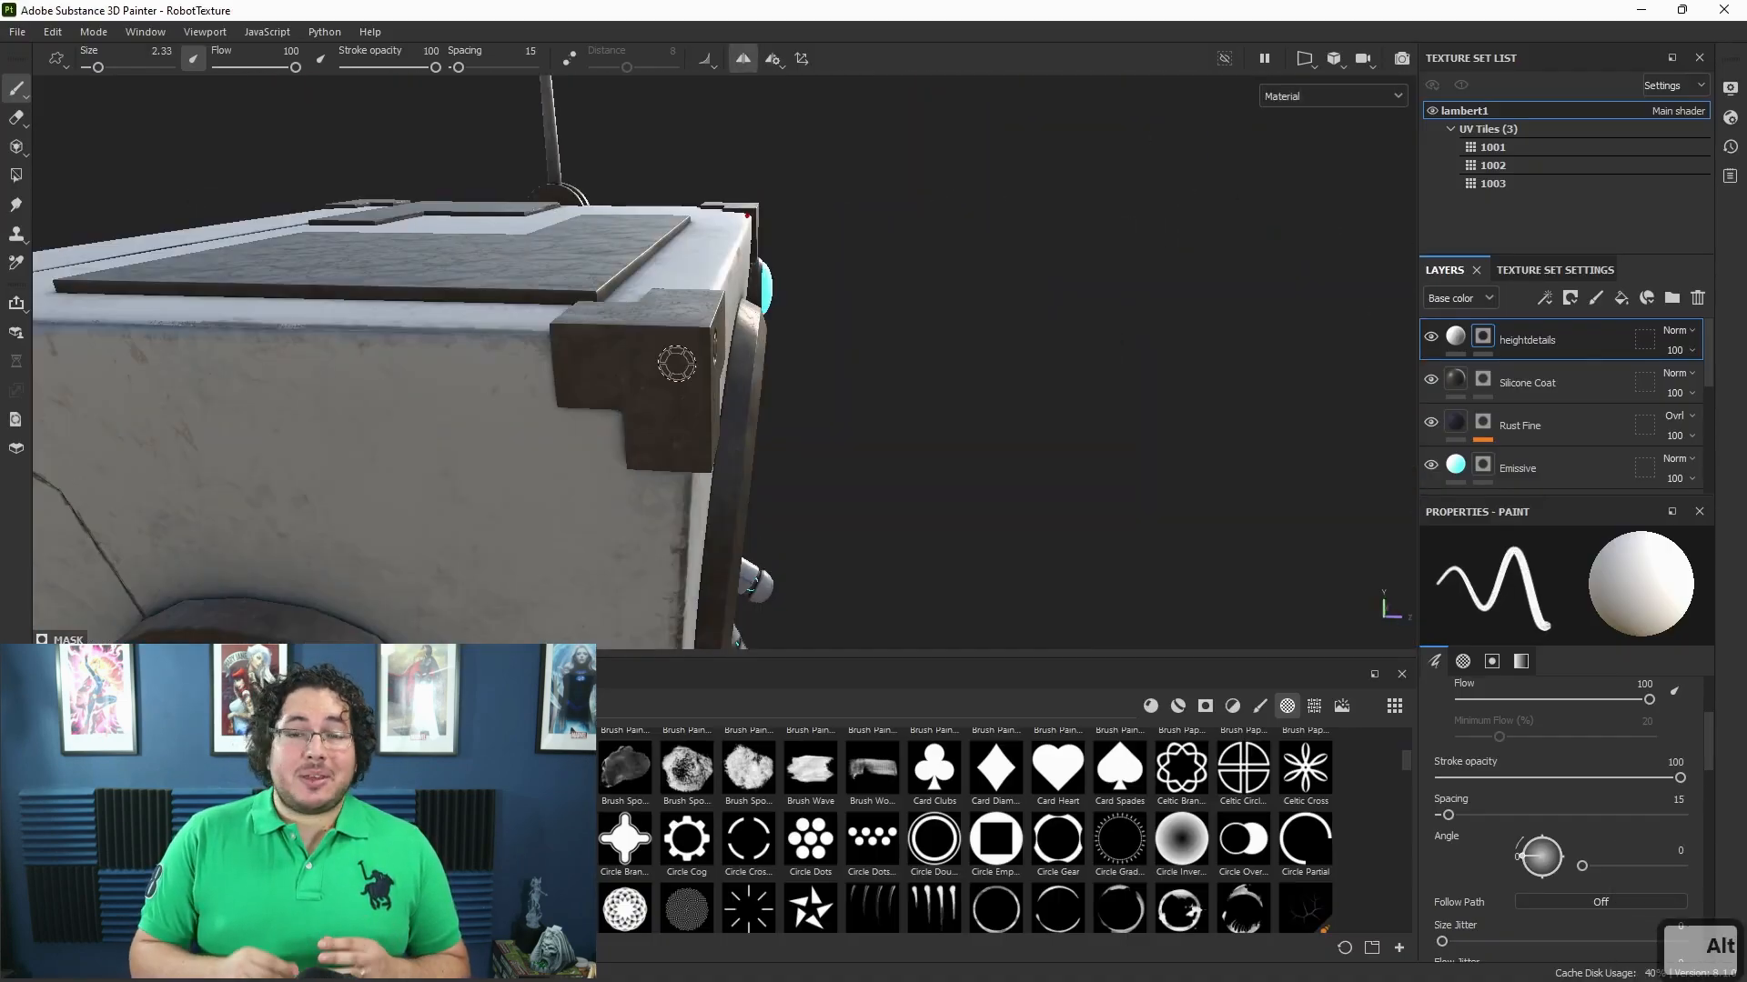
# - Orbit the viewport around the robot's painted, worn metal body in RobotTexture
pyautogui.moveTo(445, 334); pyautogui.dragTo(740, 387)
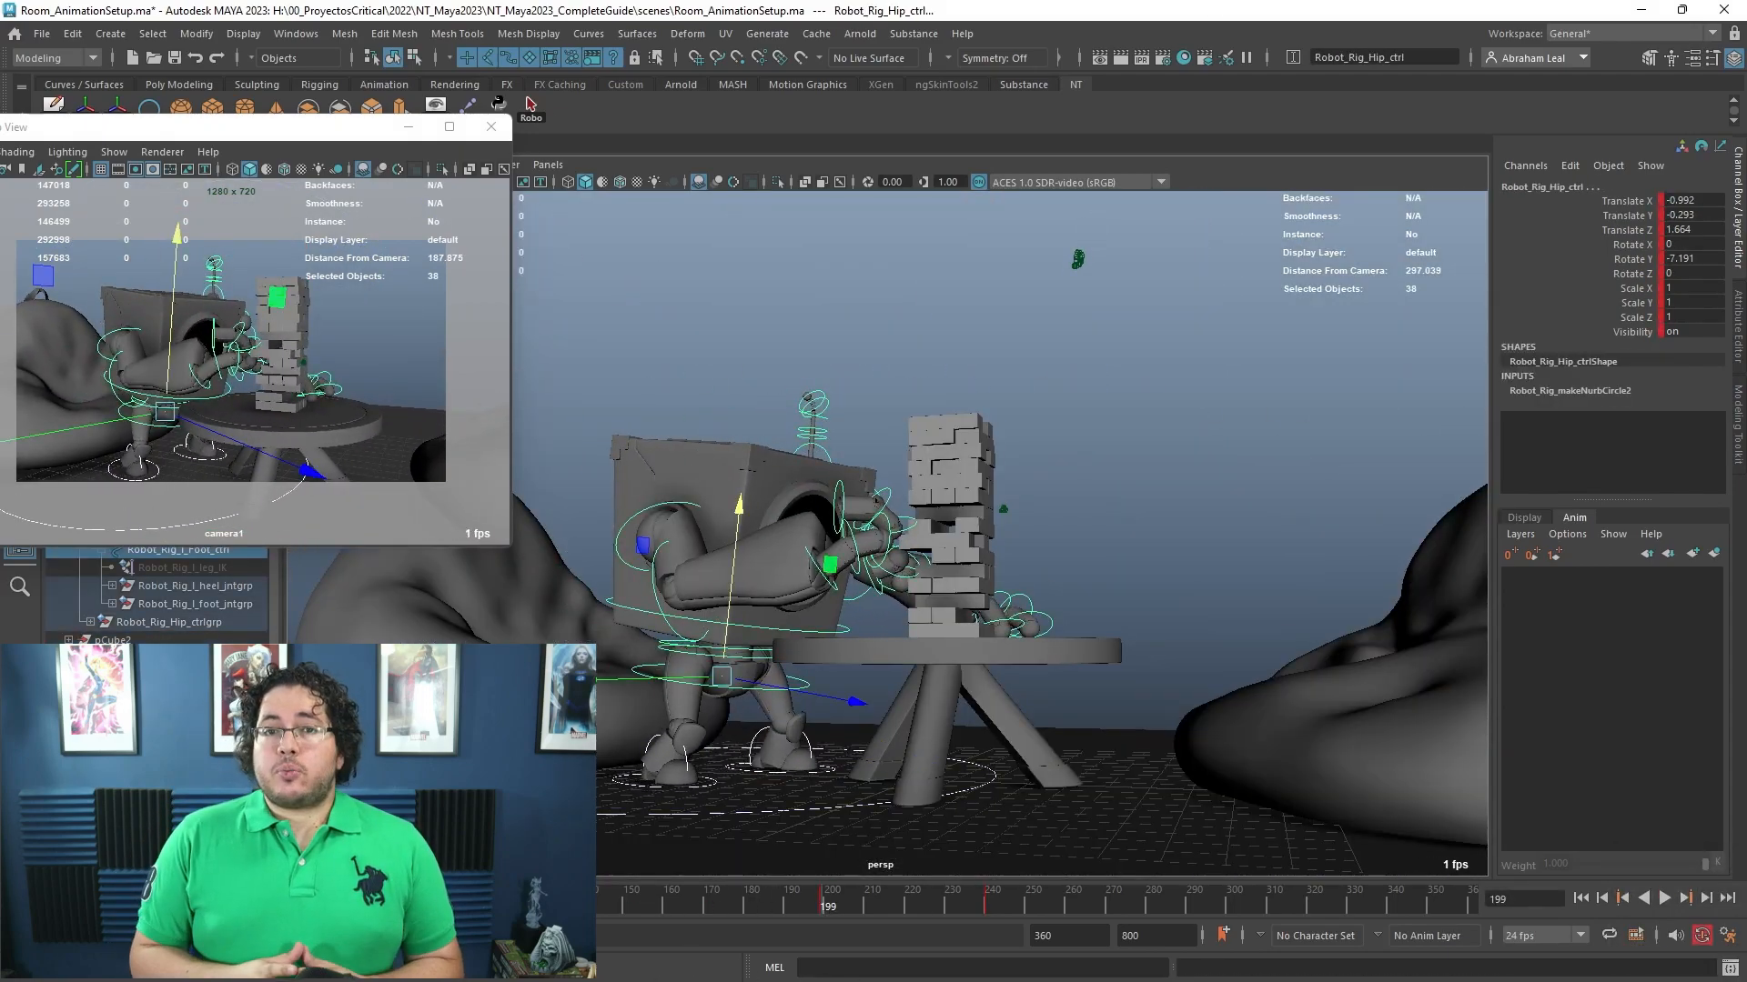
# - Play the Room_AnimationSetup robot animation forward from the time slider
pyautogui.click(1662, 898)
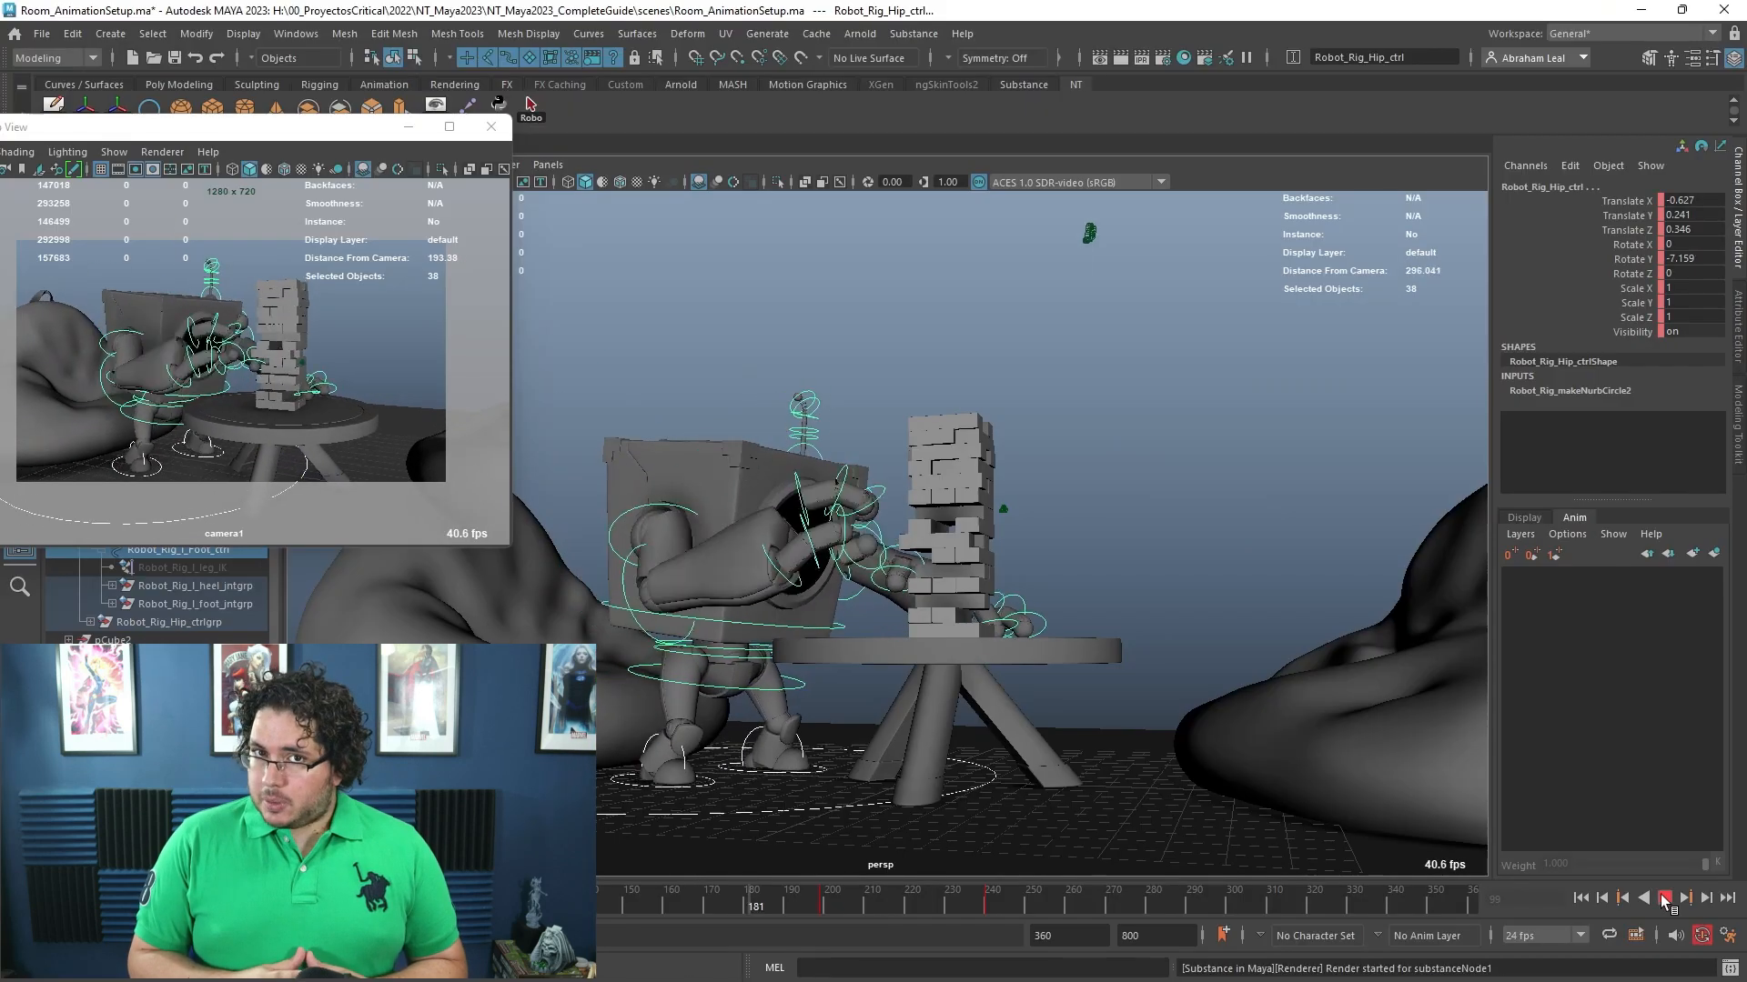